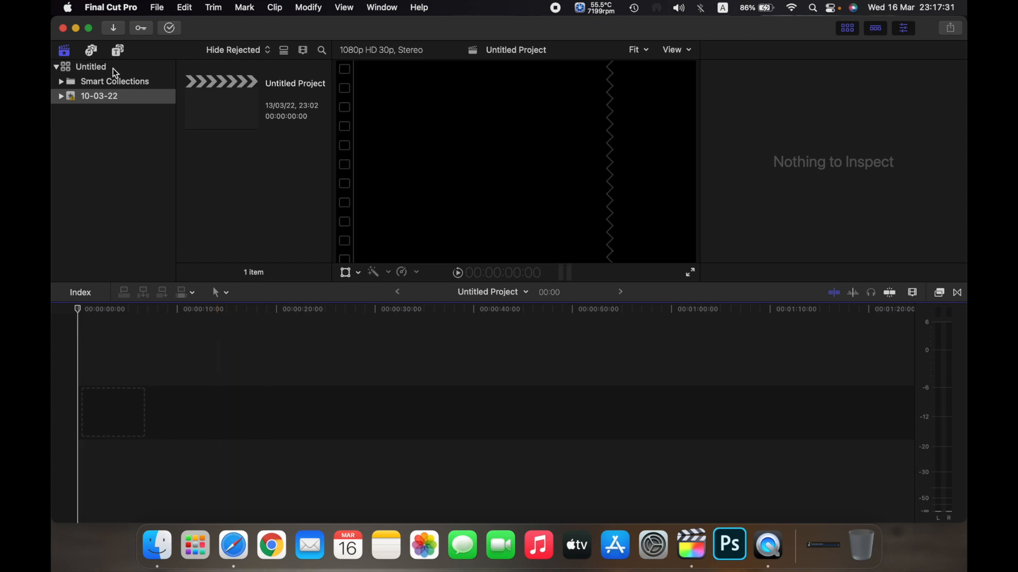
{"action": "mouse_move", "coordinate": [90, 66]}
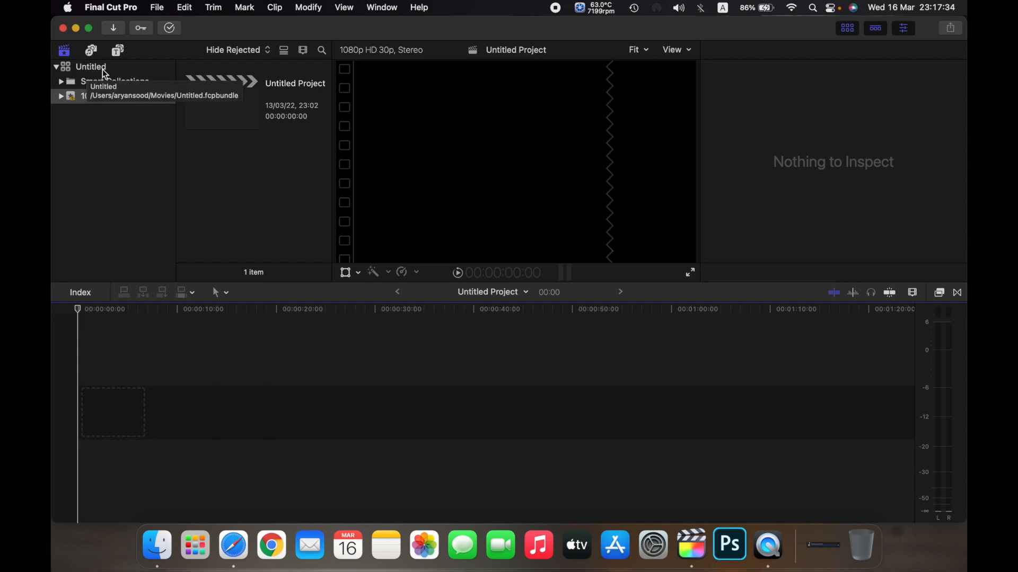
{"action": "mouse_move", "coordinate": [129, 98]}
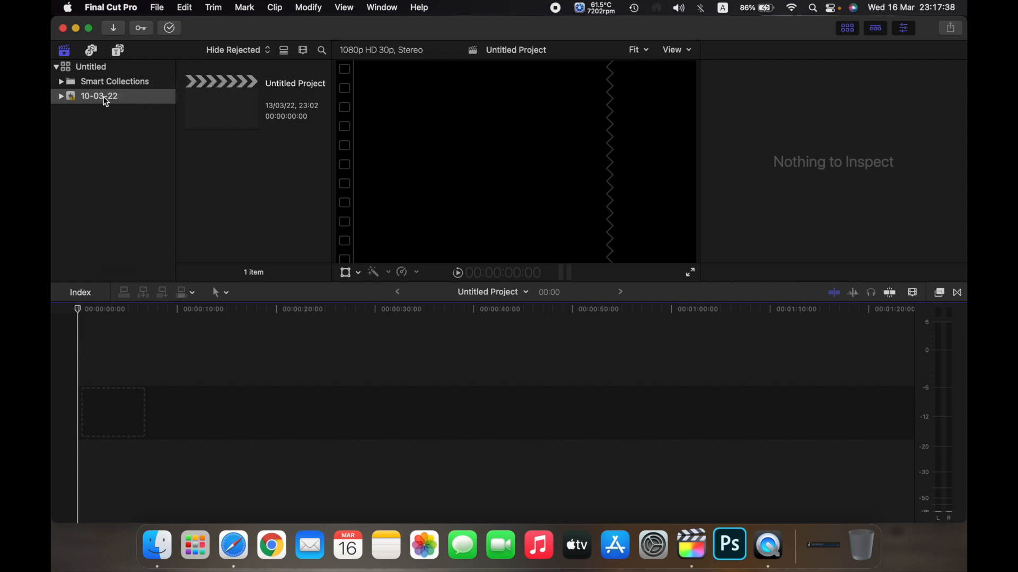
{"action": "mouse_move", "coordinate": [293, 94]}
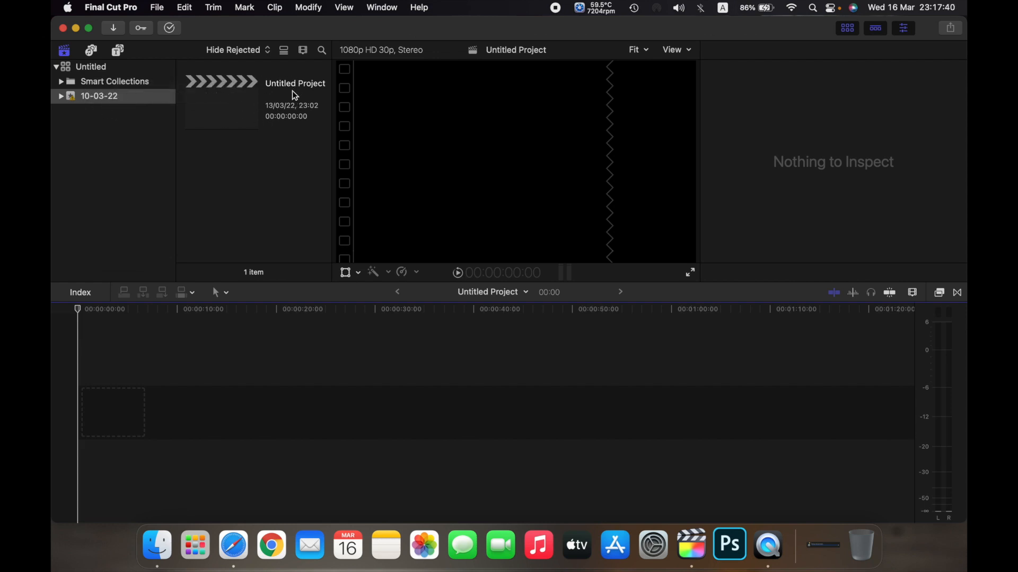
{"action": "mouse_move", "coordinate": [110, 104]}
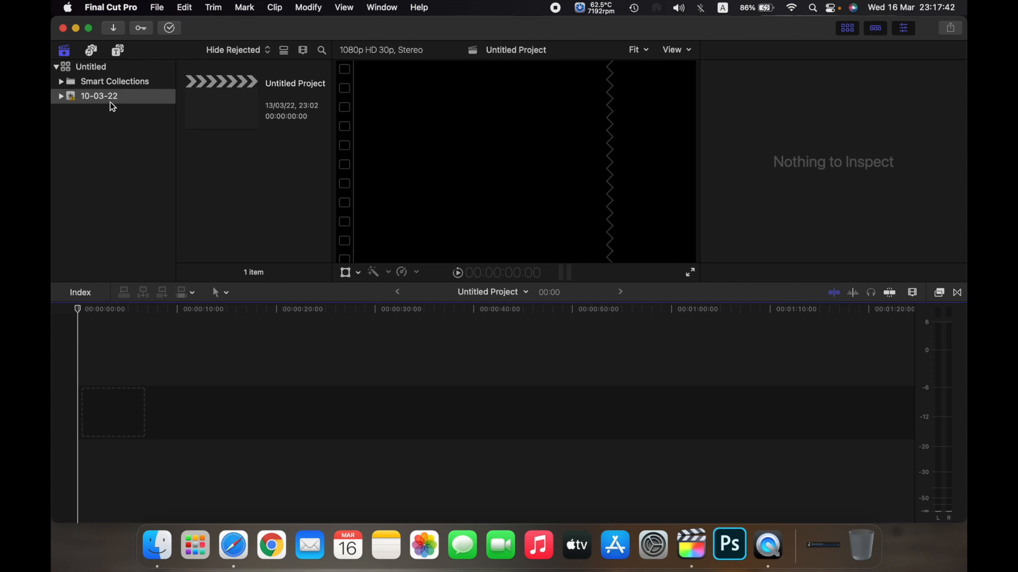
{"action": "mouse_move", "coordinate": [74, 80]}
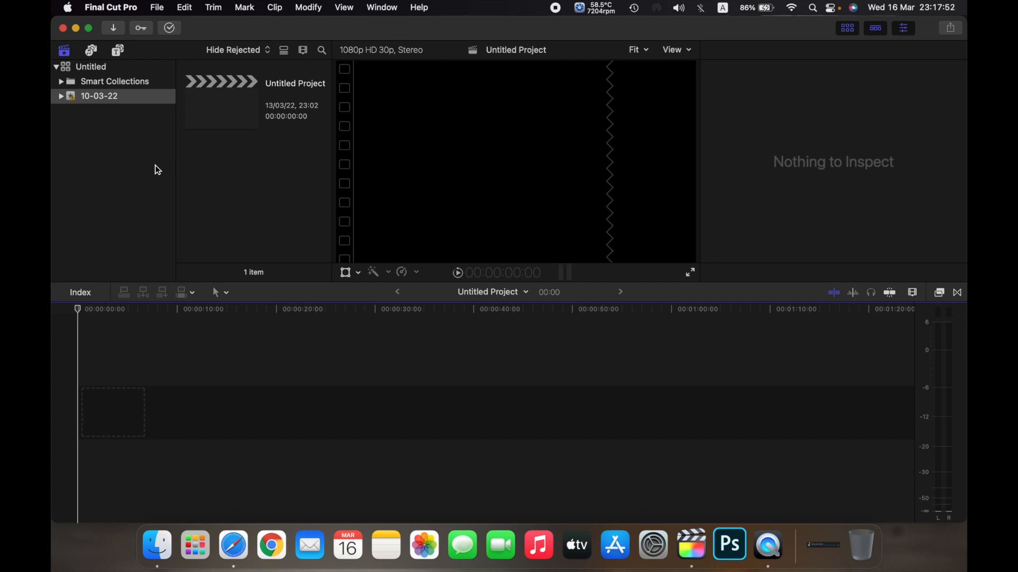
{"action": "mouse_move", "coordinate": [108, 165]}
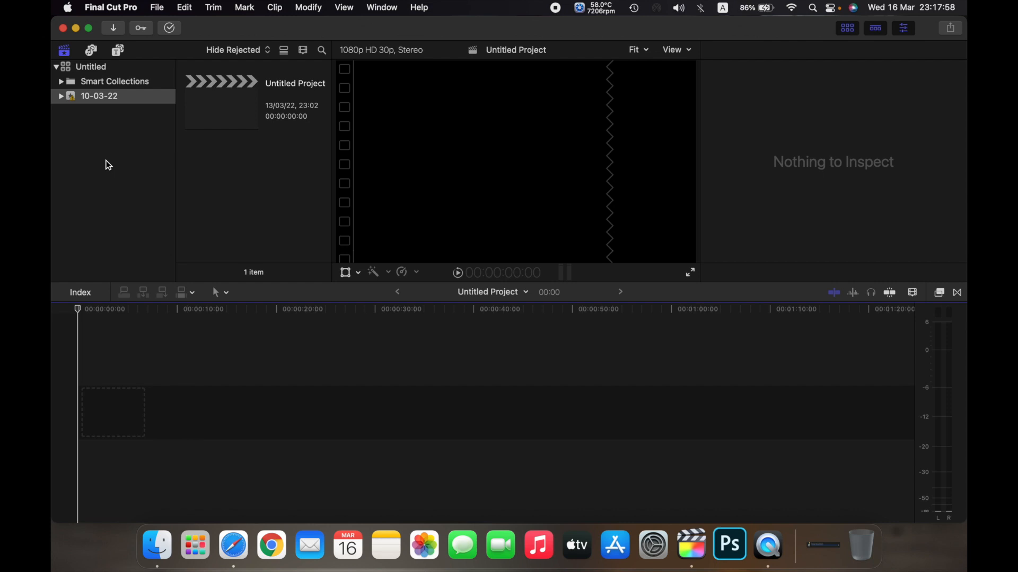
Open Finder on the home folder's Movies folder holding the Untitled library
{"action": "left_click", "coordinate": [90, 67]}
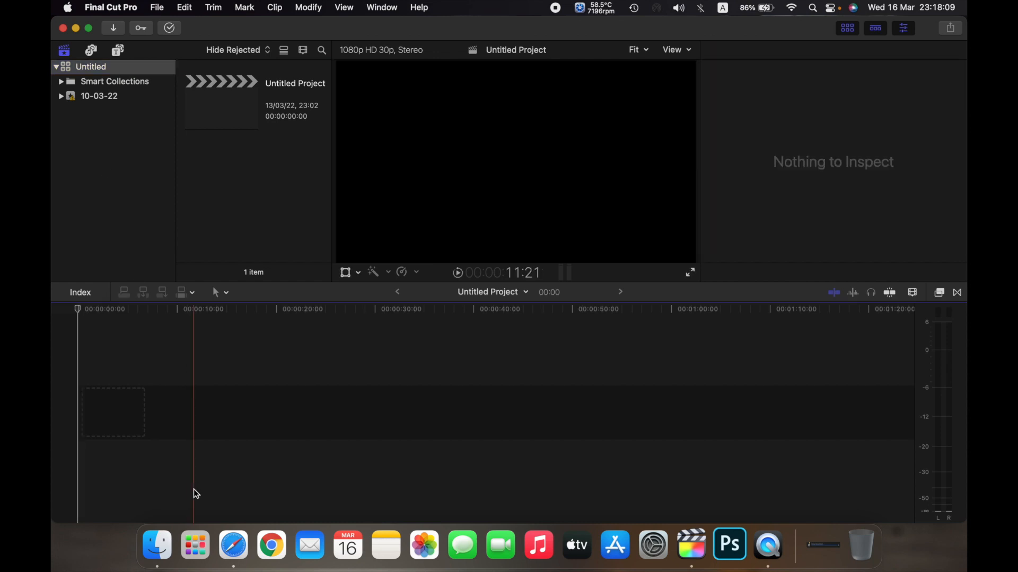
{"action": "mouse_move", "coordinate": [156, 545]}
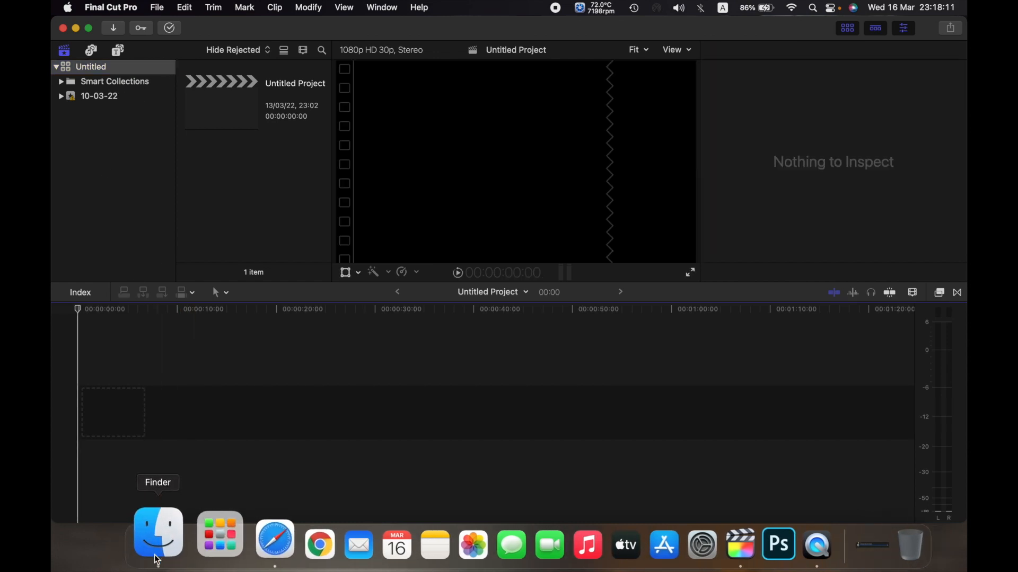
{"action": "left_click", "coordinate": [157, 534]}
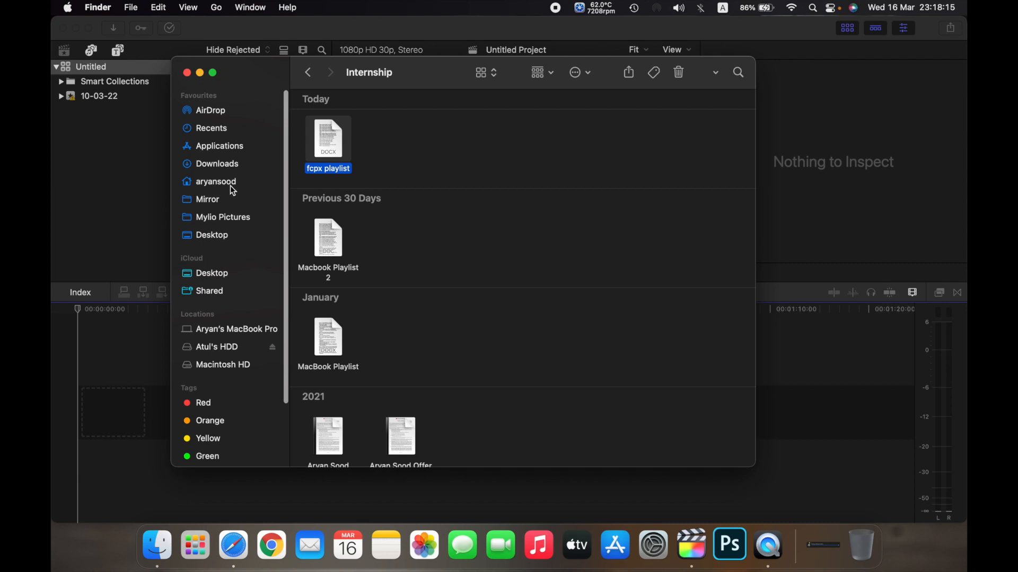
{"action": "left_click", "coordinate": [216, 181]}
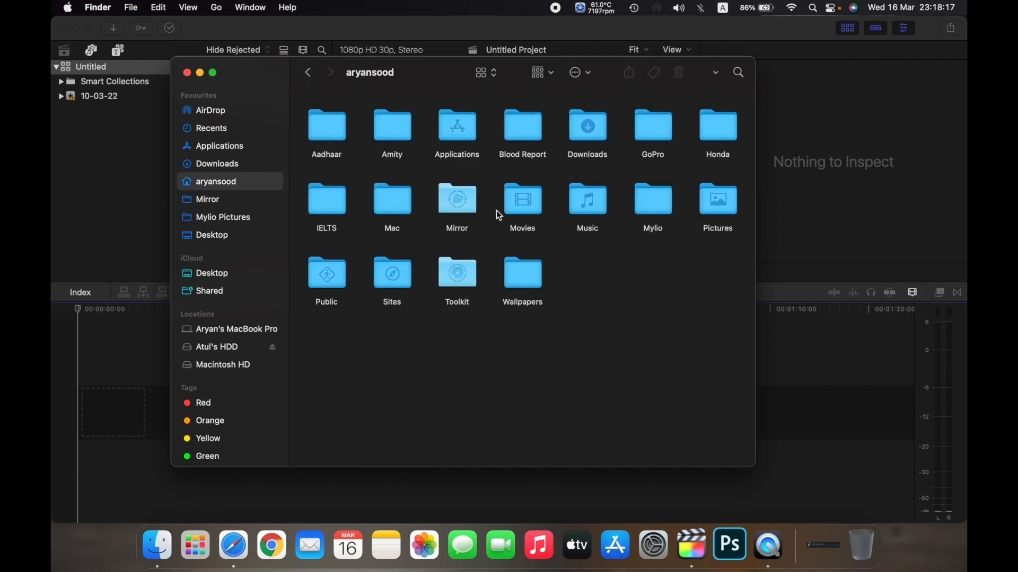
{"action": "double_click", "coordinate": [522, 200]}
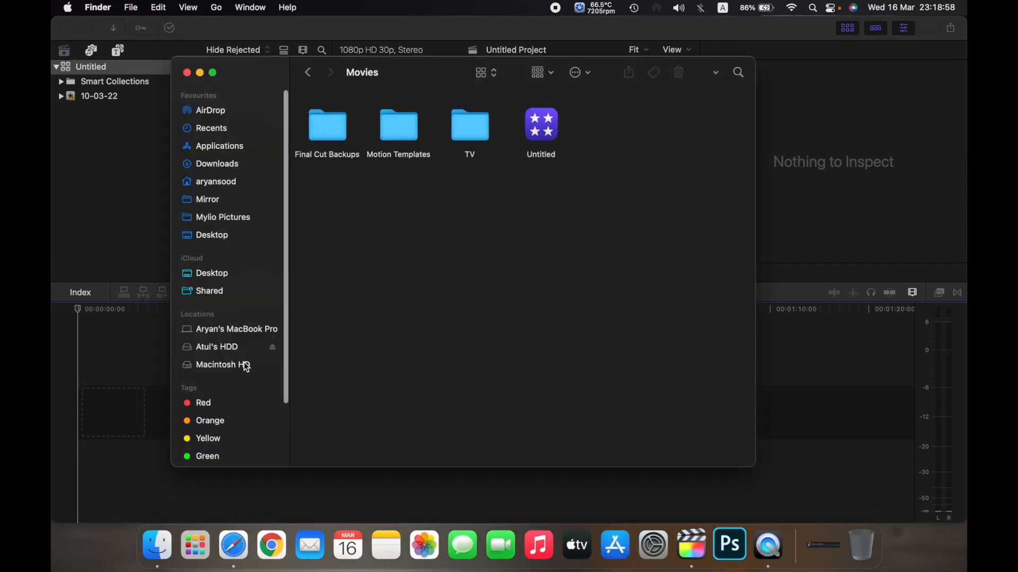
Open the FCPX folder on the external hard drive
{"action": "left_click", "coordinate": [216, 347]}
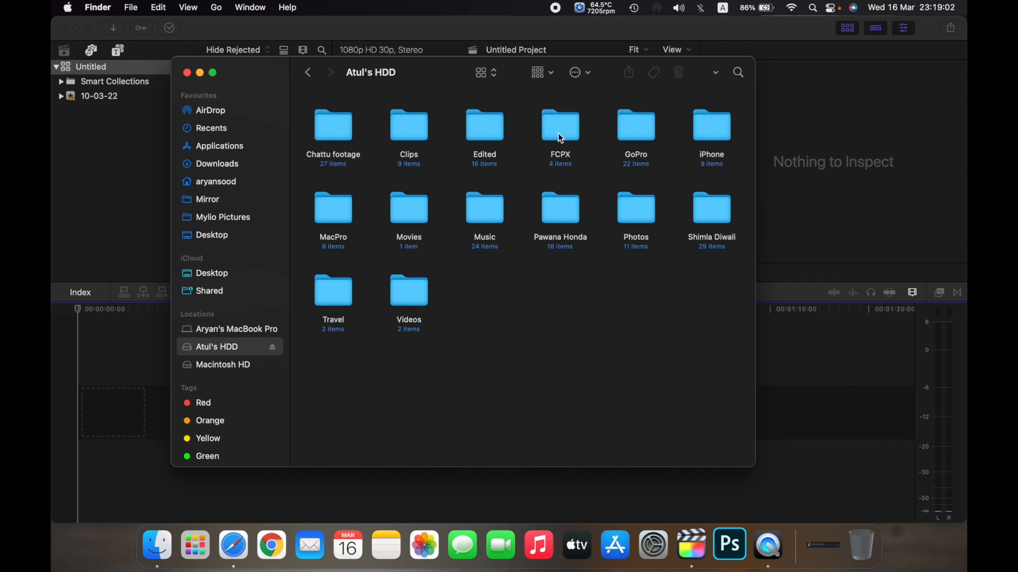
{"action": "double_click", "coordinate": [559, 125]}
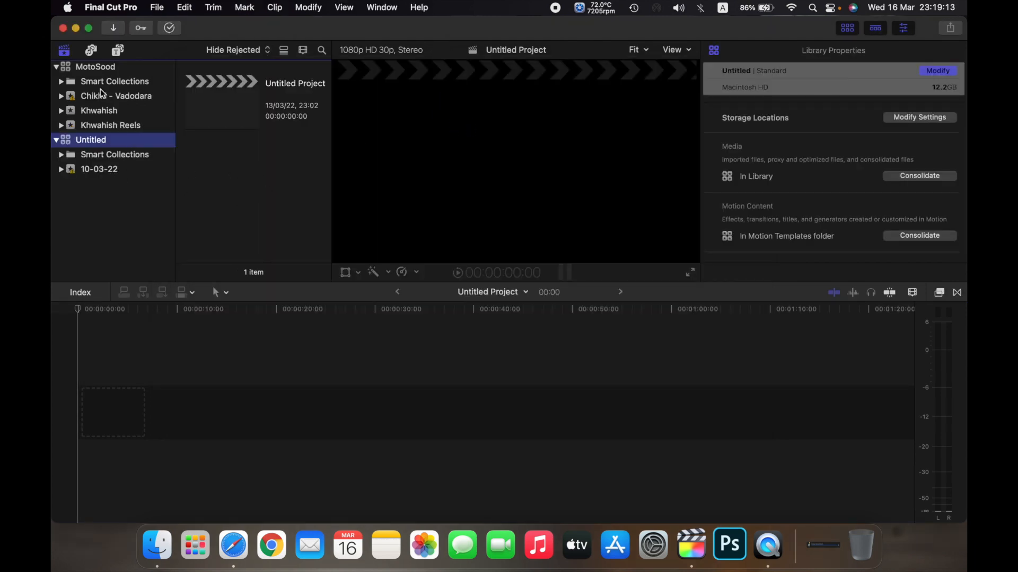
Collapse Untitled, then browse MotoSood's Smart Collections, Chikhli - Vadodara and Khwahish clips
{"action": "left_click", "coordinate": [56, 139]}
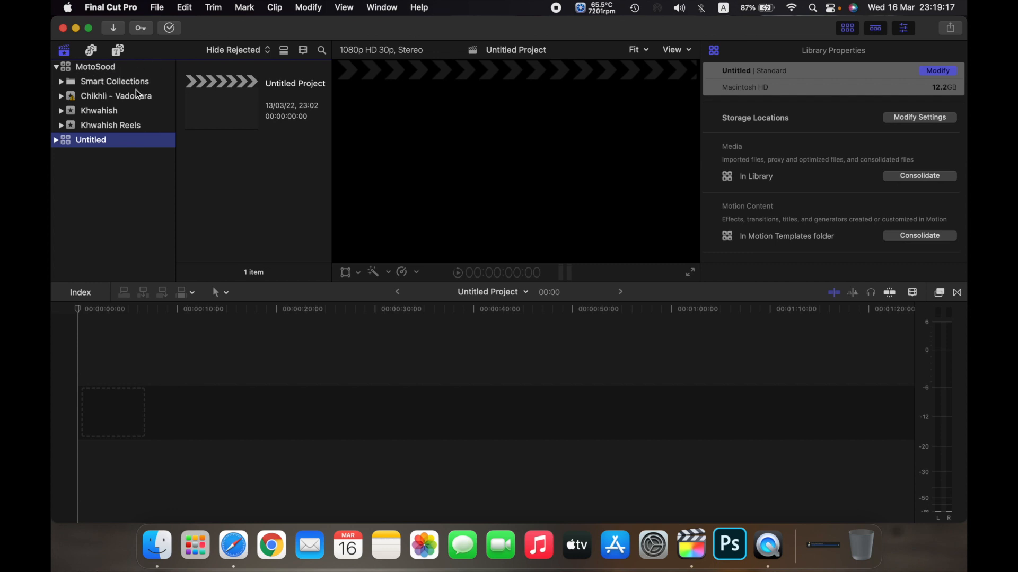
{"action": "left_click", "coordinate": [115, 81]}
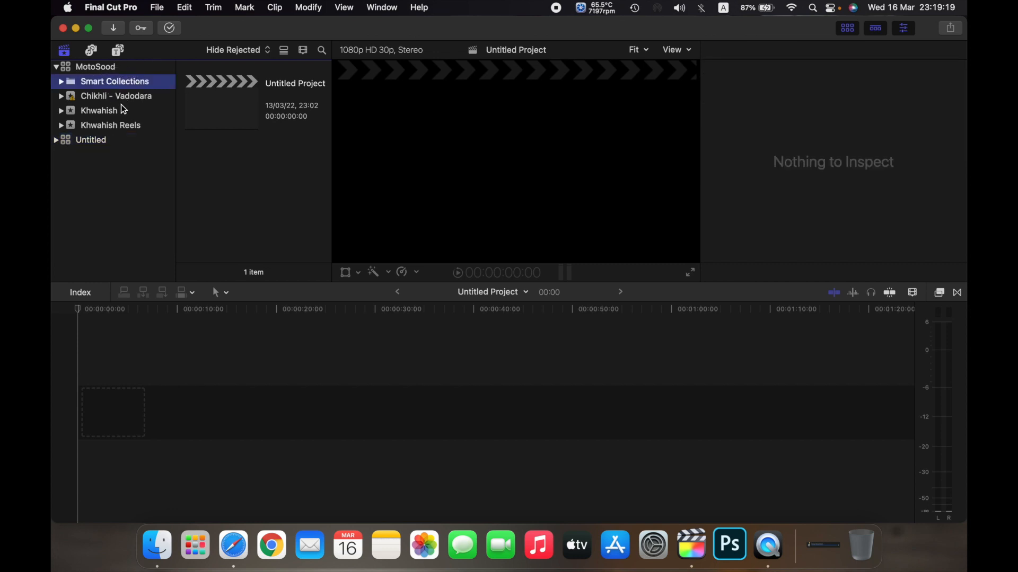
{"action": "left_click", "coordinate": [116, 96]}
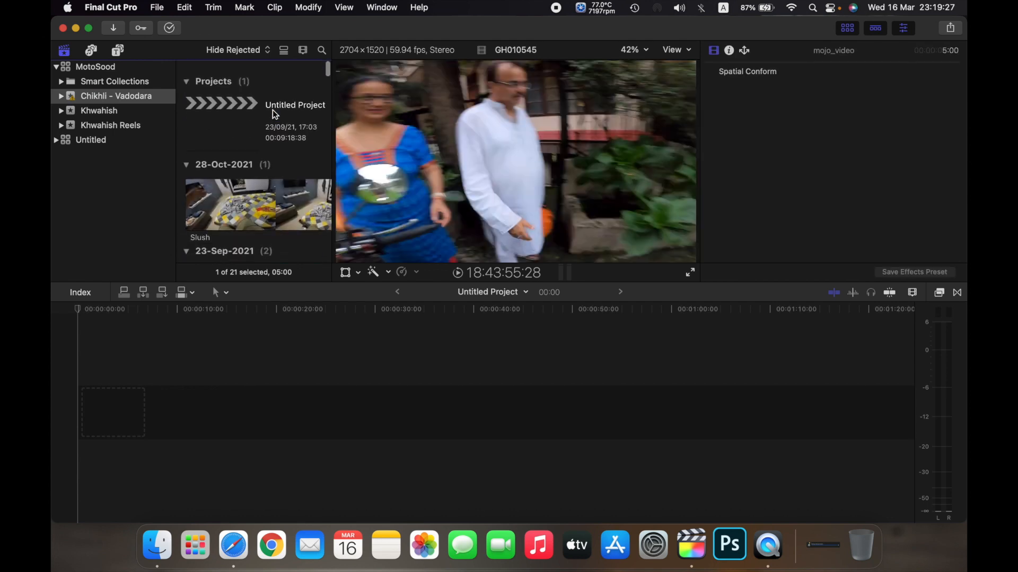
{"action": "left_click", "coordinate": [99, 111]}
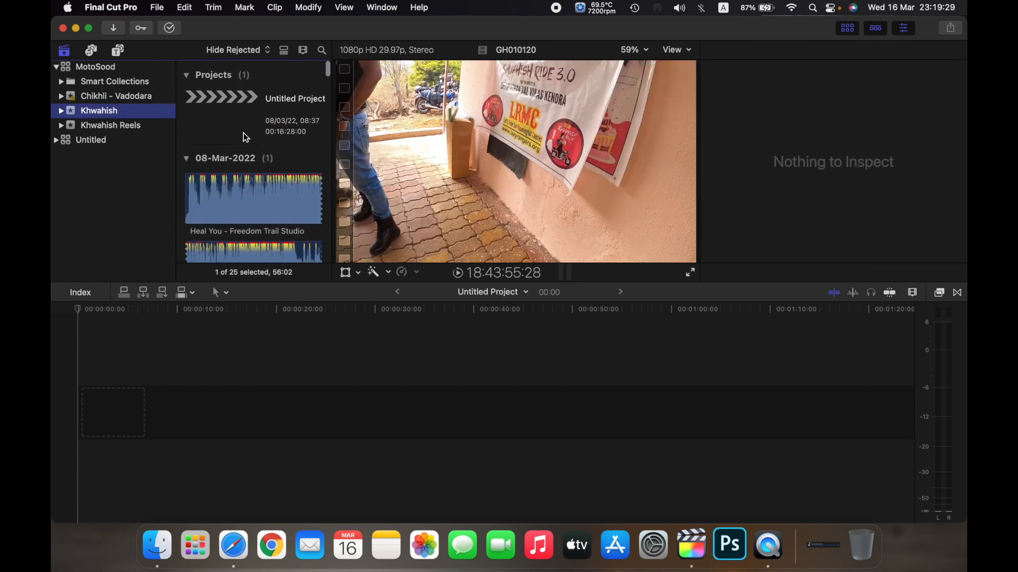
{"action": "scroll", "scroll_direction": "down", "scroll_amount": 3}
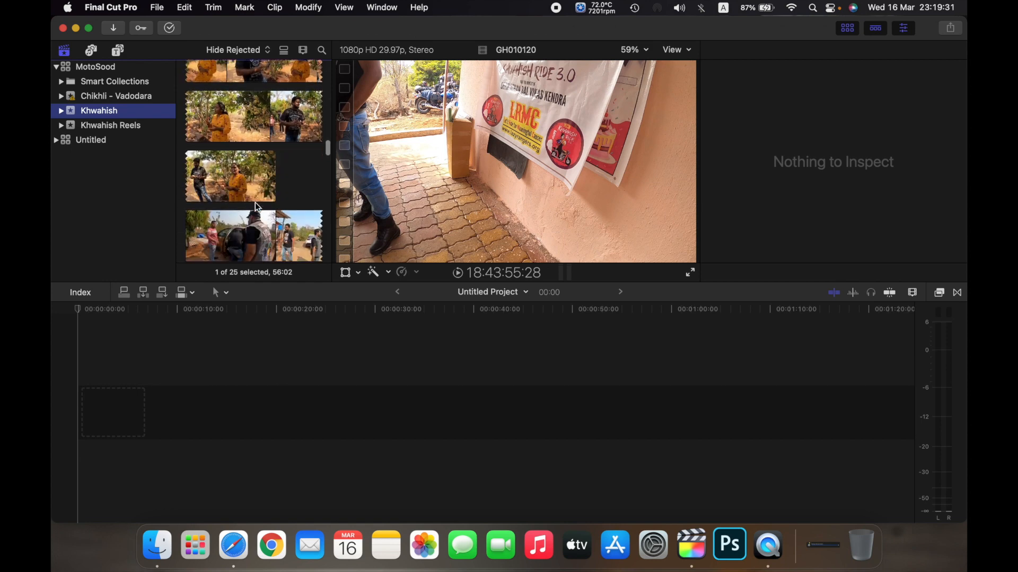